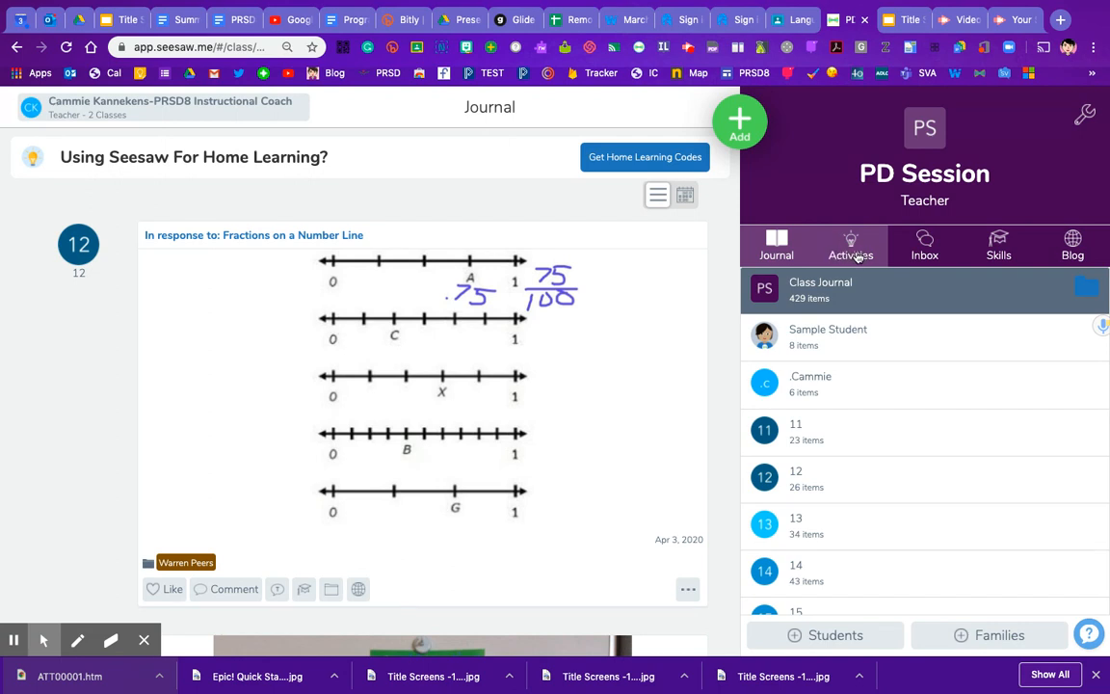
# - Switch from the PD Session class journal to its Activities section
pyautogui.click(852, 246)
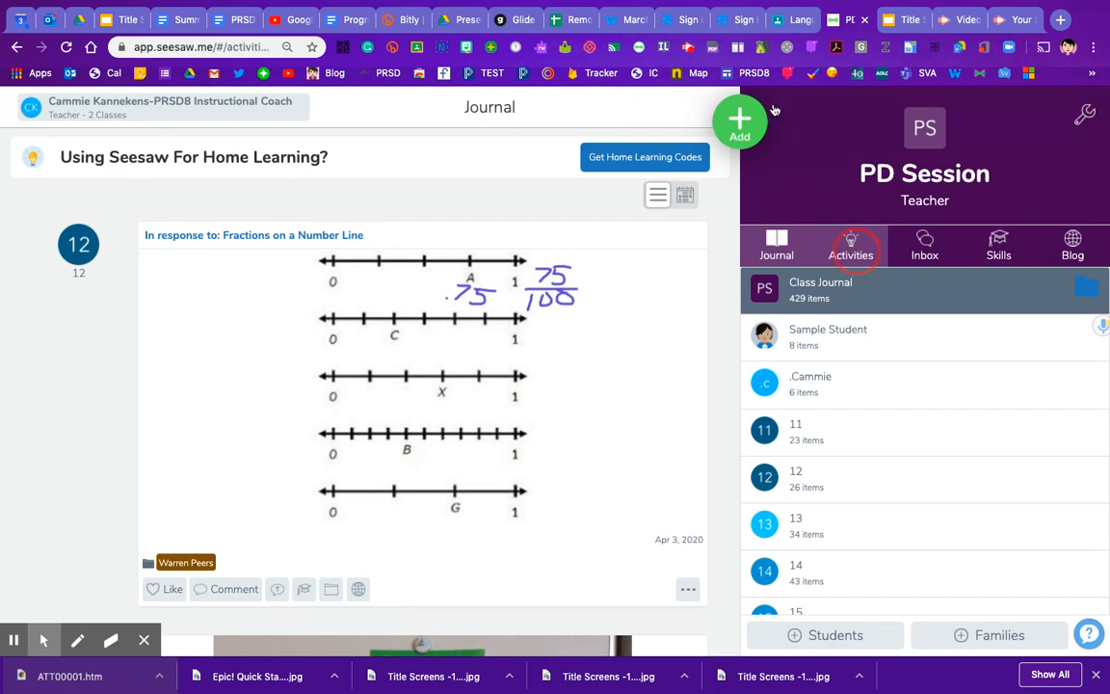
pyautogui.click(849, 245)
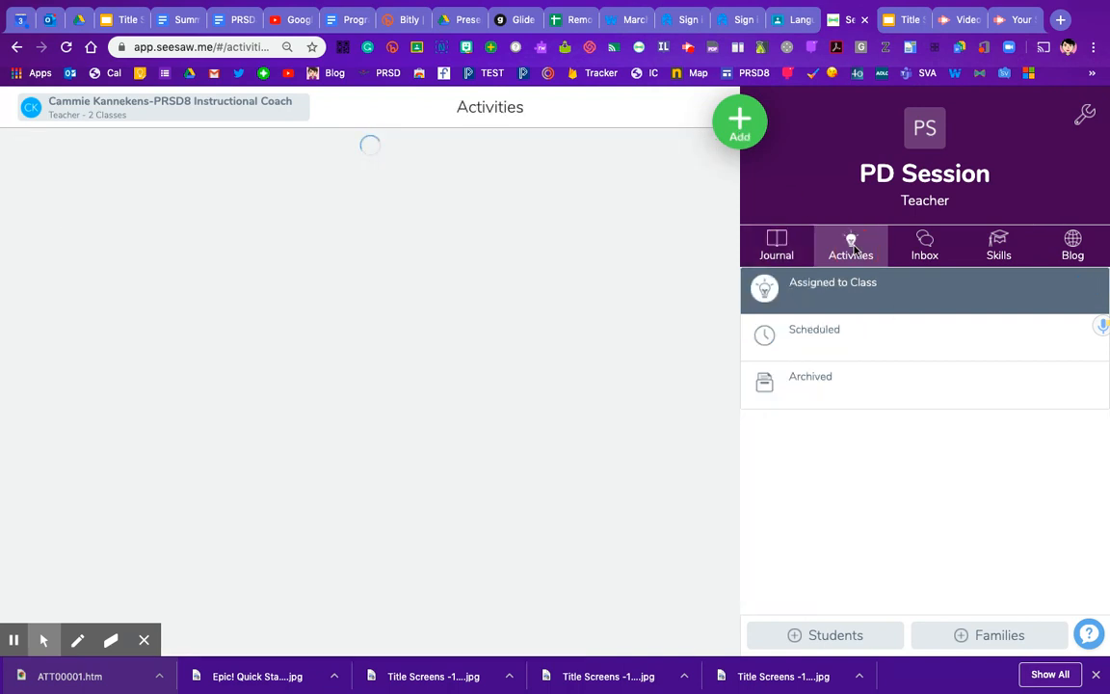
pyautogui.moveTo(900, 493)
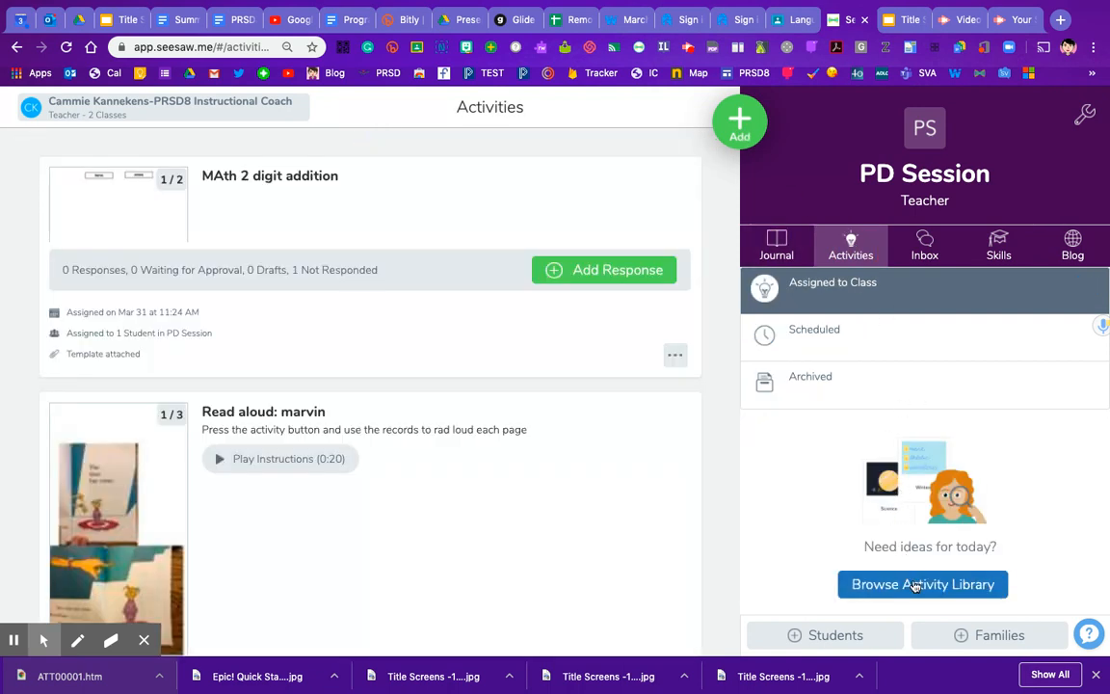
# - Browse the Activity Library and filter My Library to 4th Grade English Language Arts
pyautogui.click(921, 584)
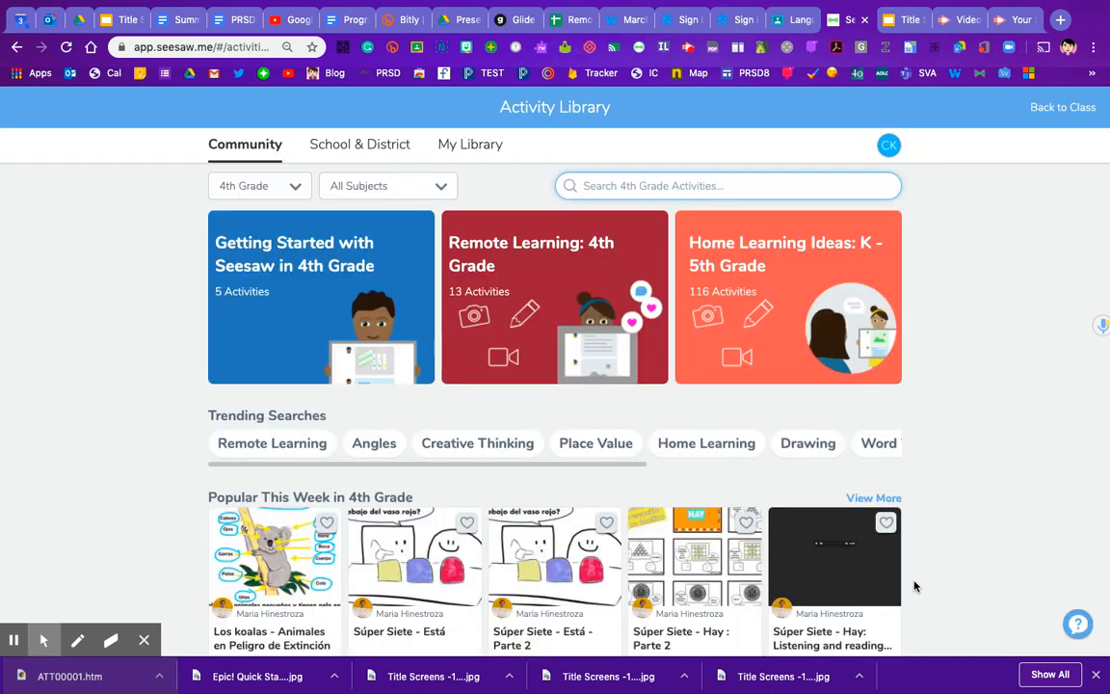
pyautogui.moveTo(241, 210)
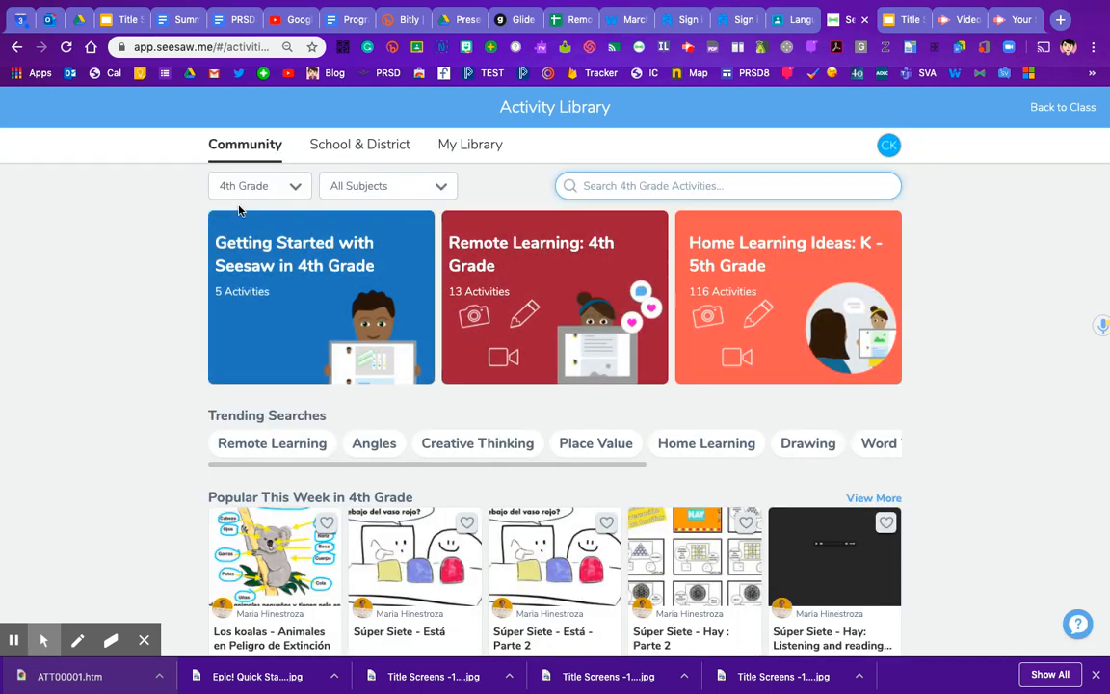
pyautogui.moveTo(387, 183)
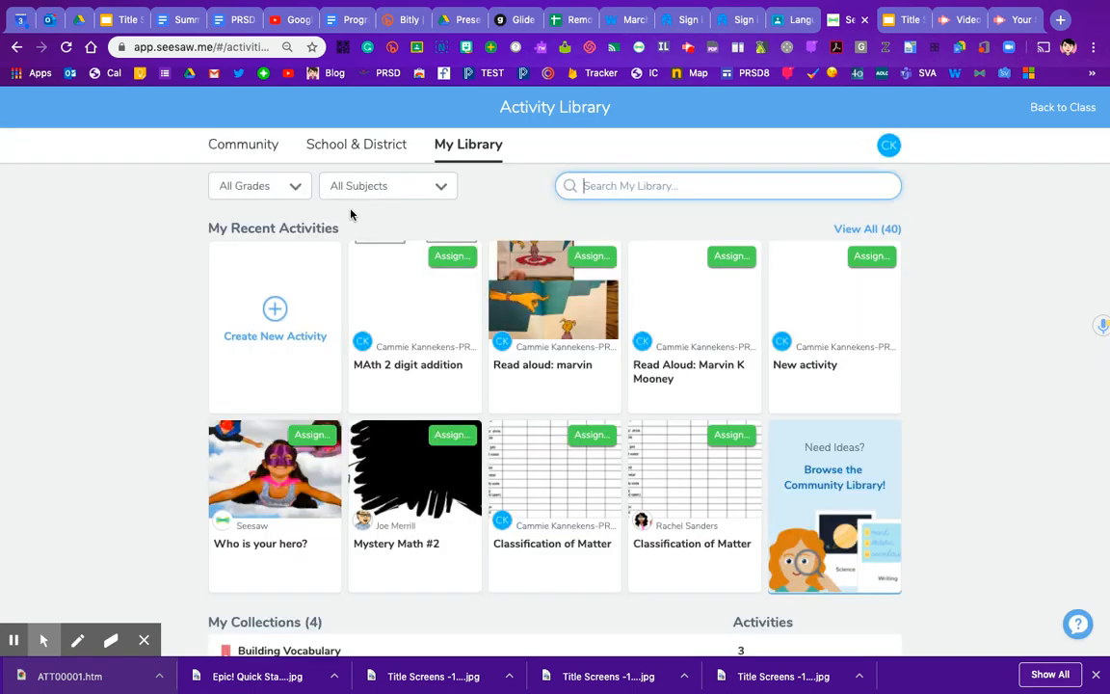
pyautogui.click(258, 185)
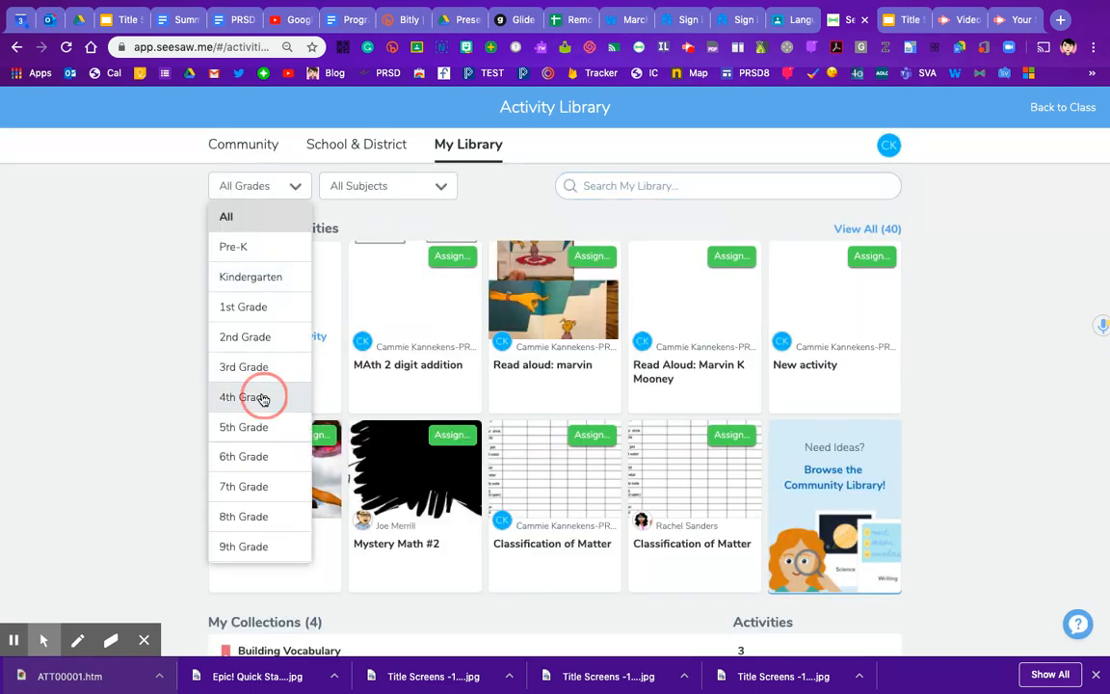
pyautogui.click(242, 397)
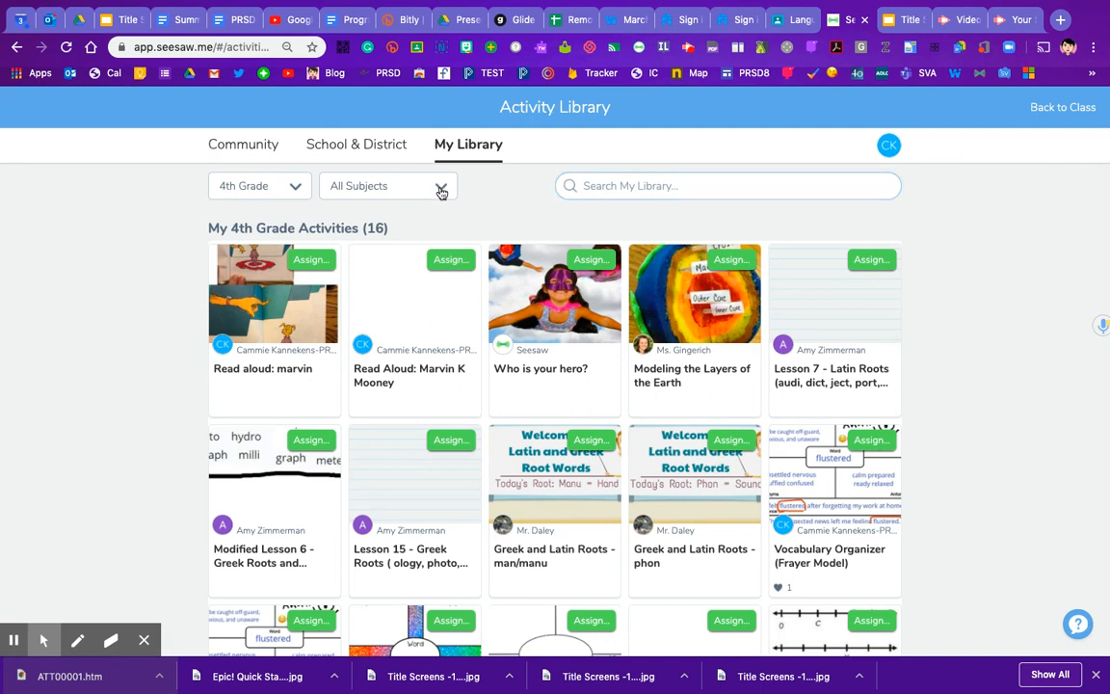
pyautogui.click(385, 185)
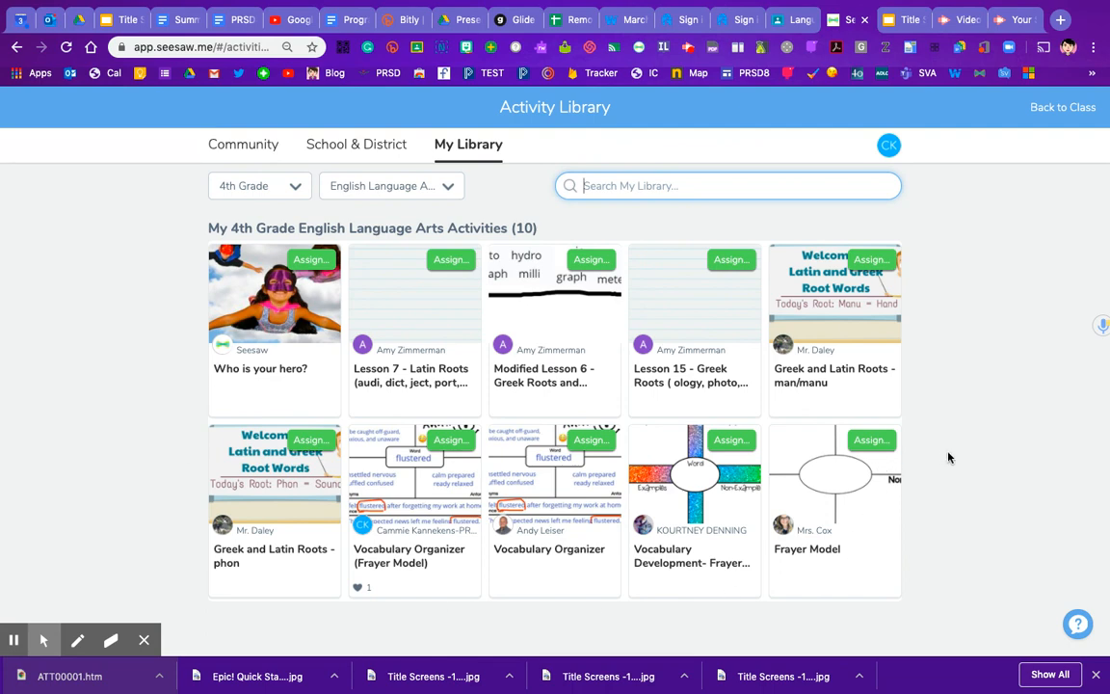
pyautogui.moveTo(470, 305)
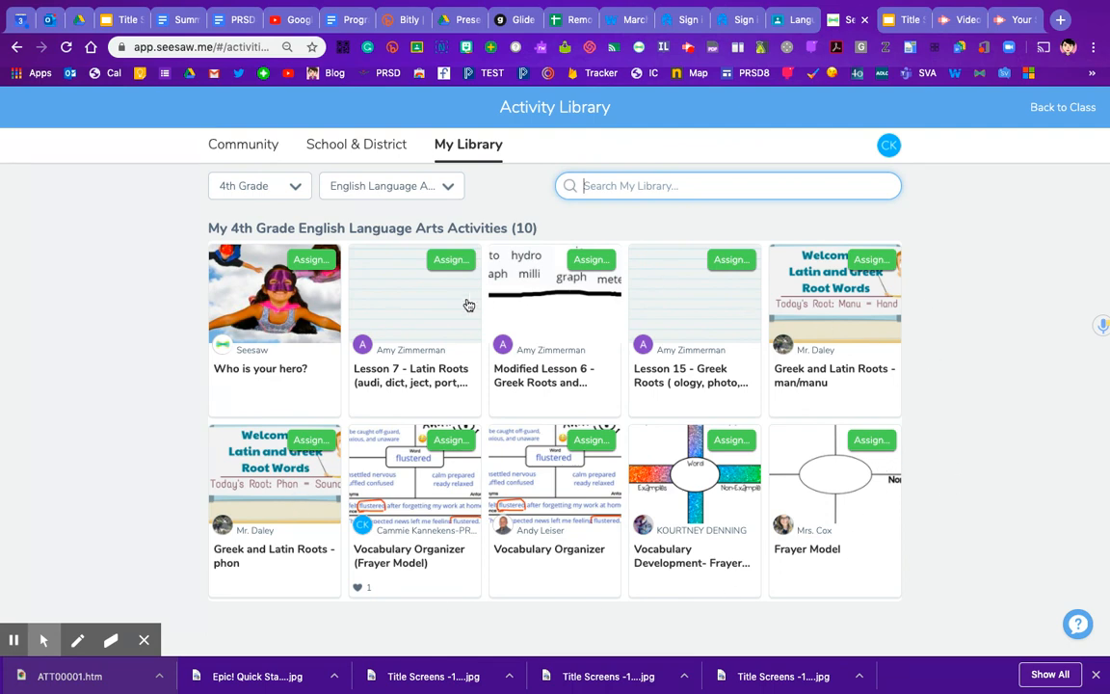
pyautogui.click(468, 143)
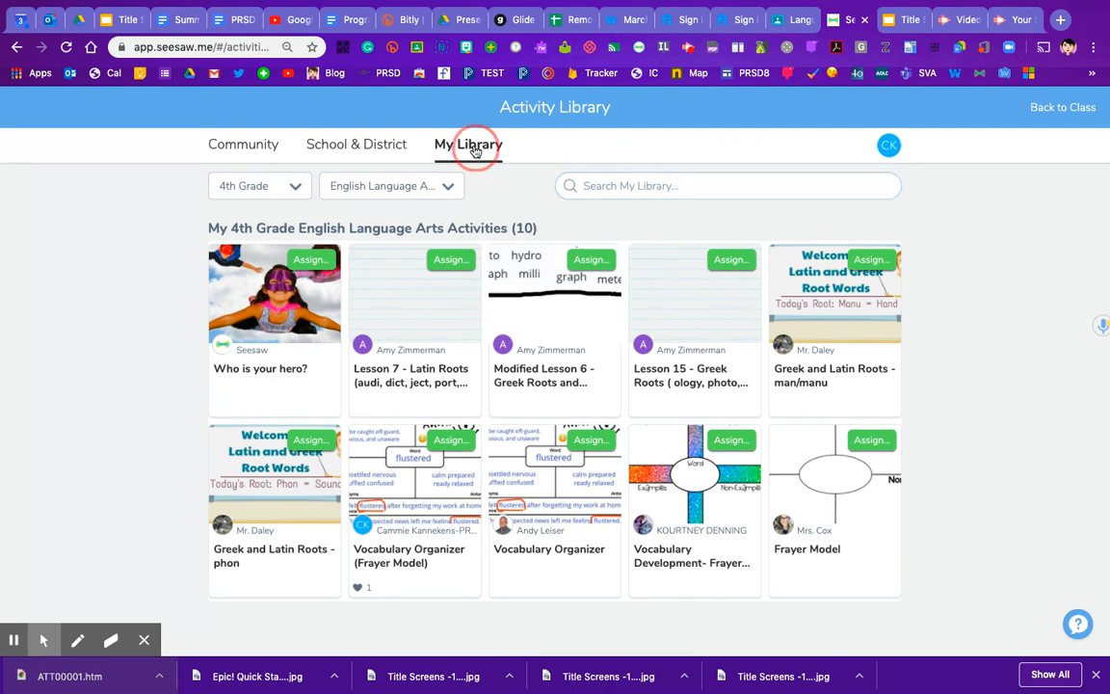
# - Create a new empty collection named 'Special Occassions' under My Collections
pyautogui.click(466, 143)
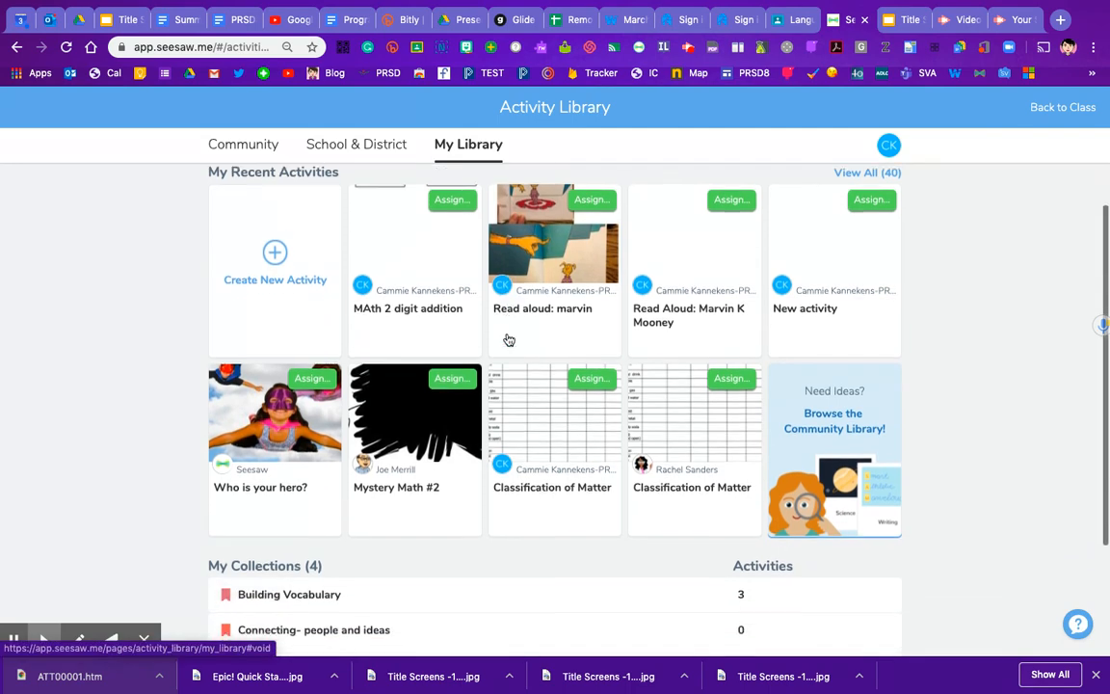
pyautogui.scroll(-3)
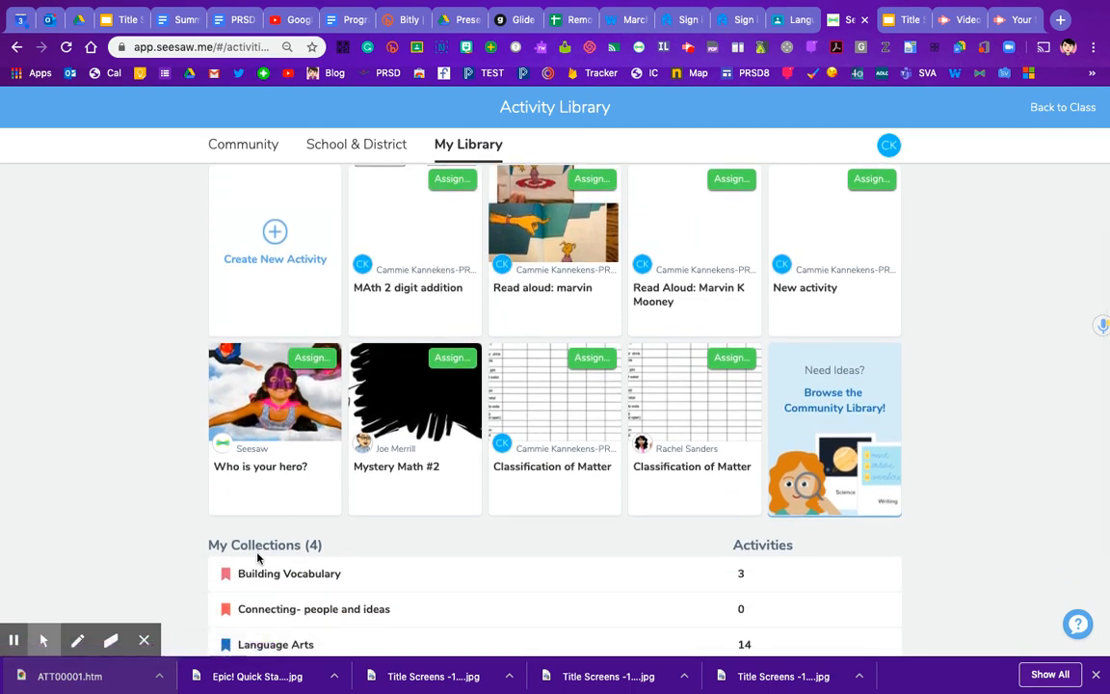
pyautogui.scroll(-3)
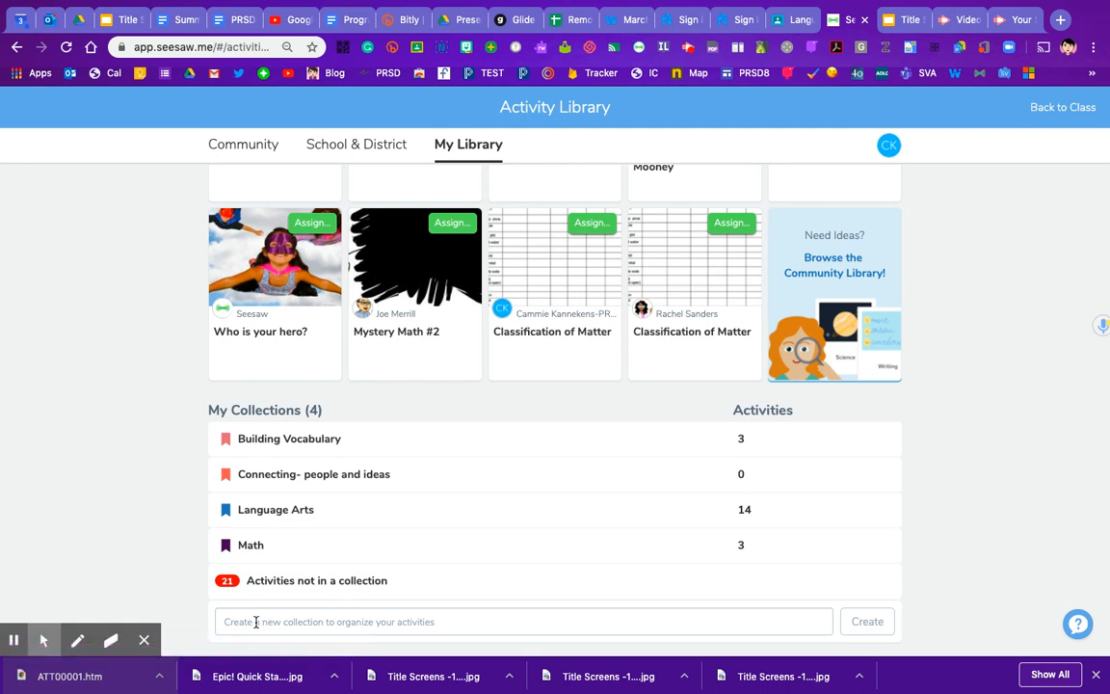
pyautogui.click(524, 621)
pyautogui.write('Speci')
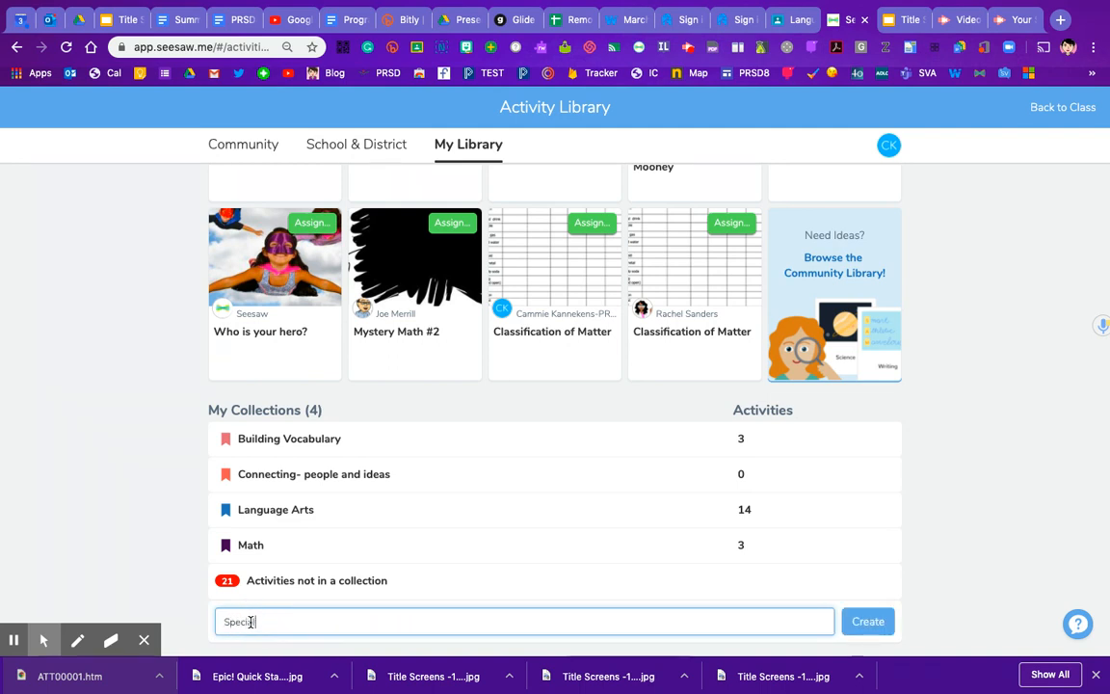
pyautogui.write('Occassions')
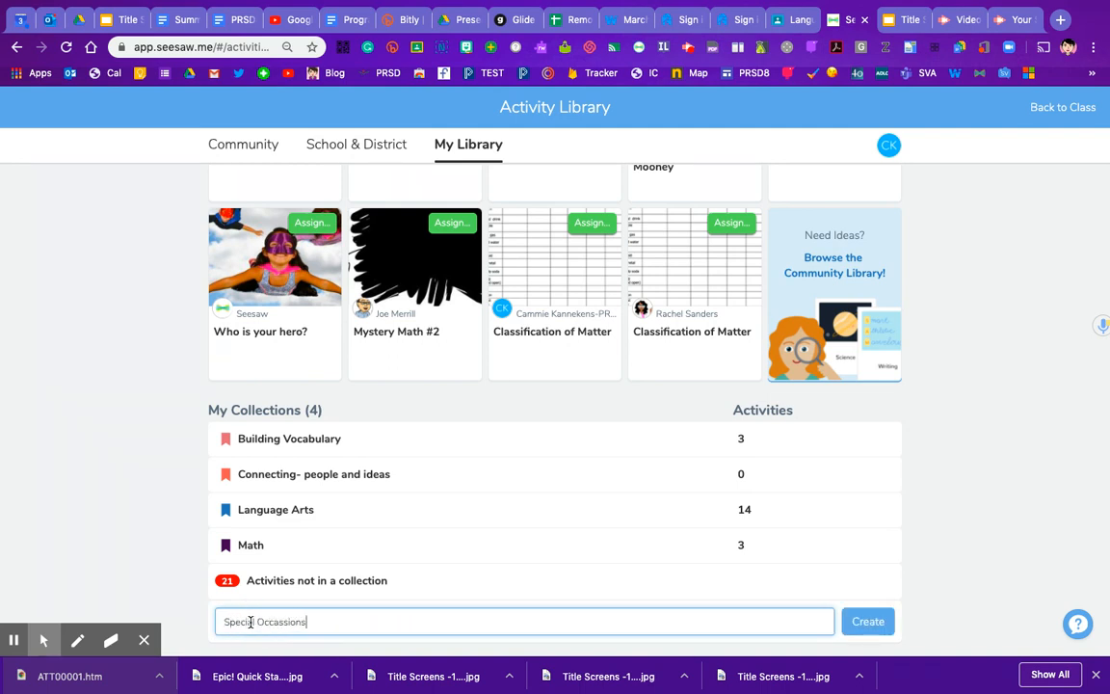
pyautogui.click(867, 621)
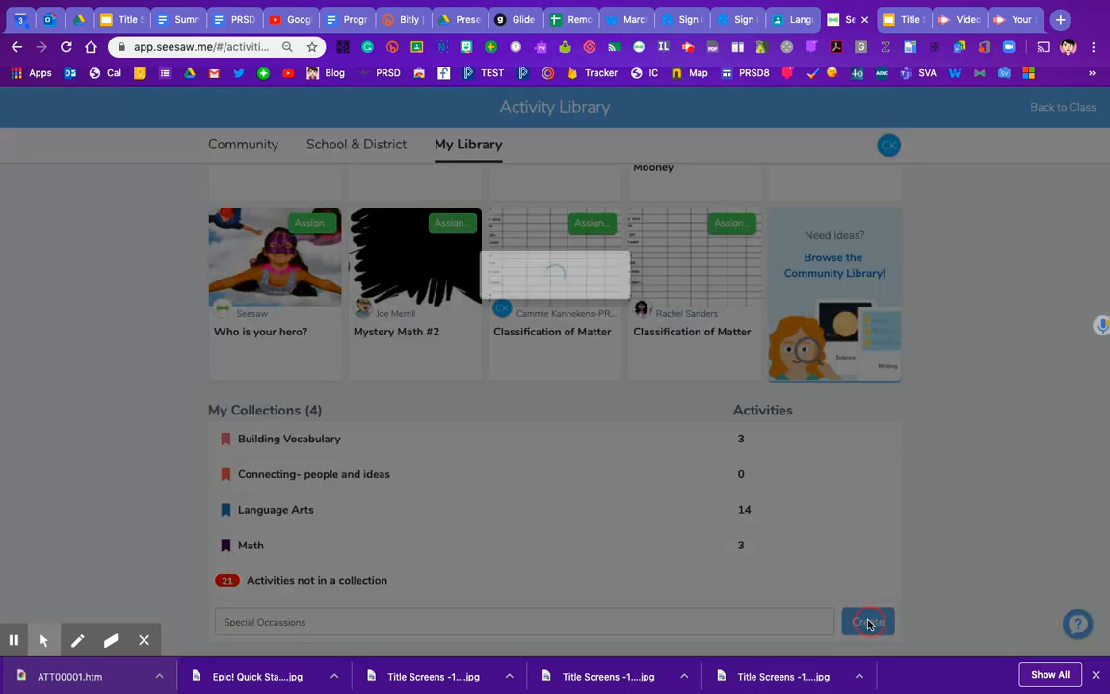
pyautogui.click(867, 621)
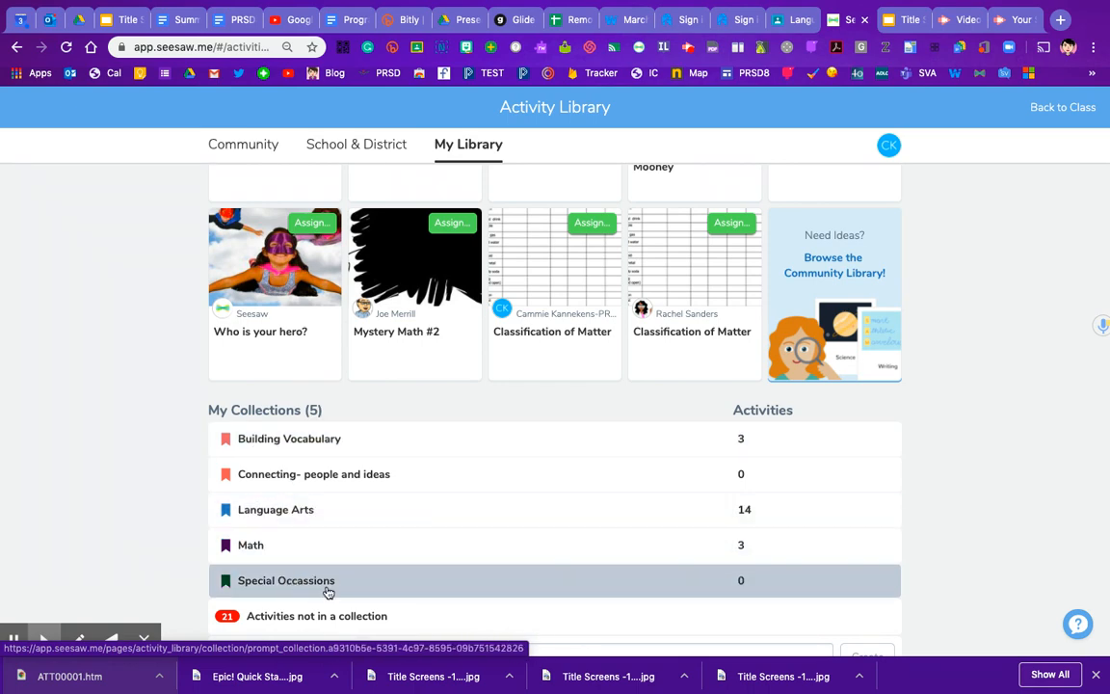
pyautogui.scroll(-3)
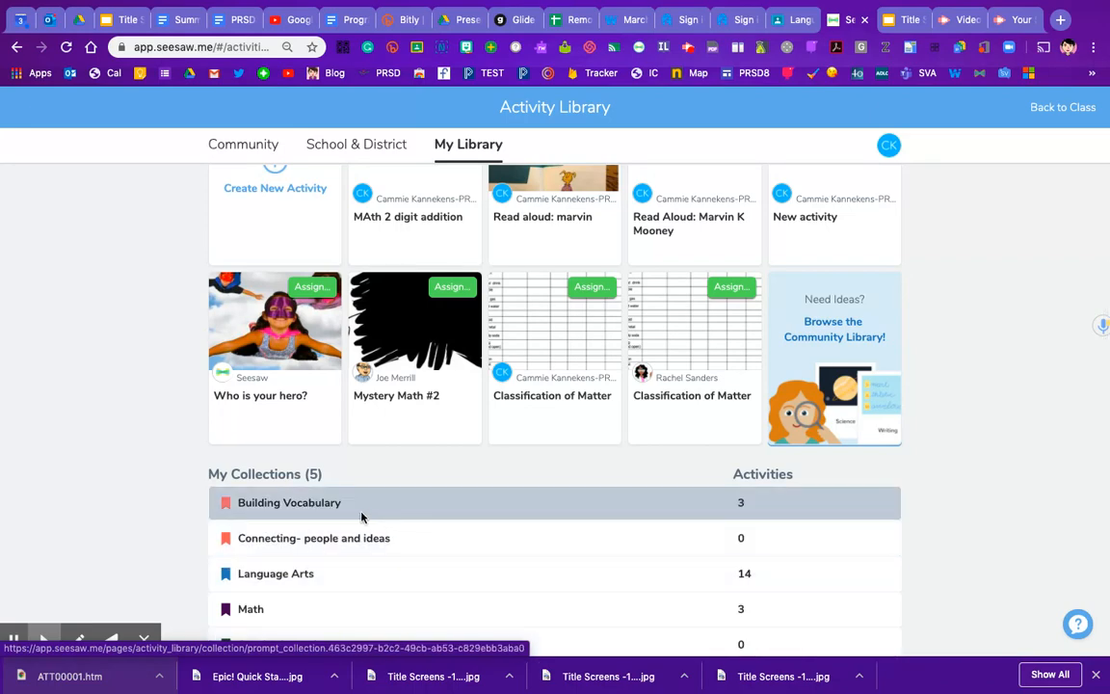
pyautogui.click(289, 501)
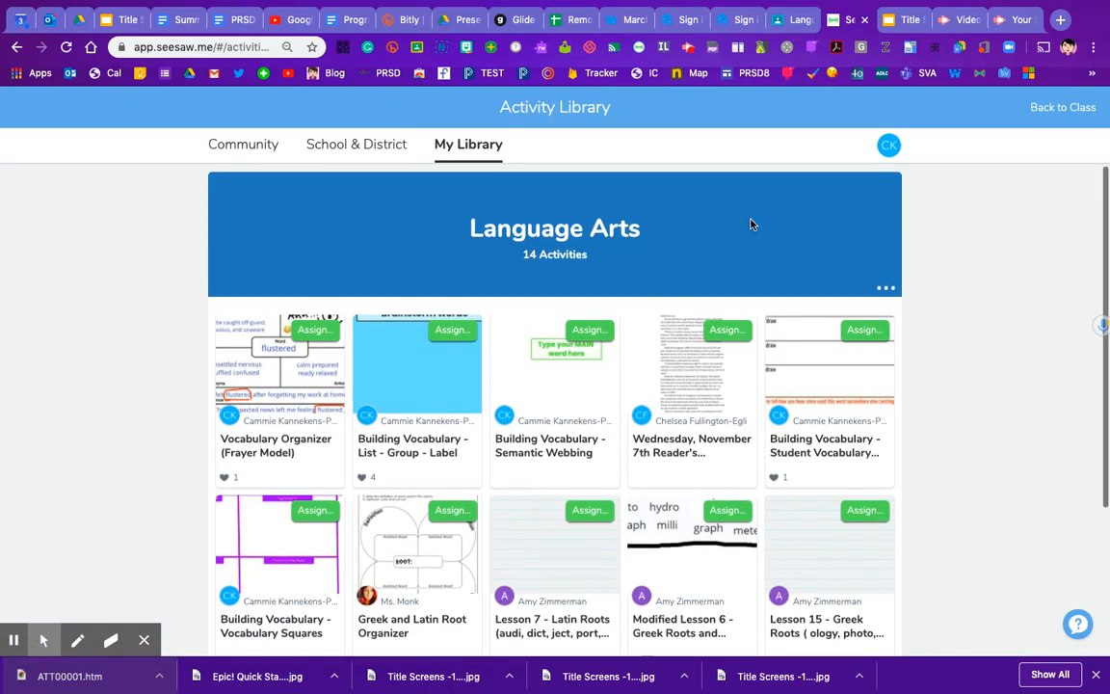
pyautogui.scroll(-3)
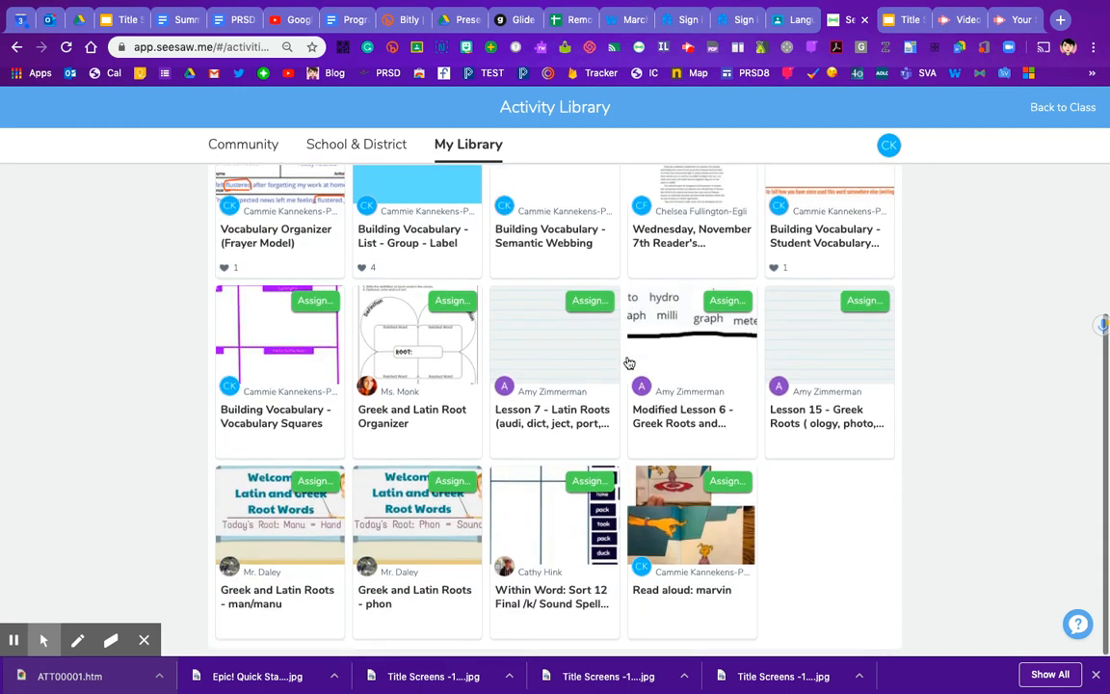
pyautogui.click(468, 145)
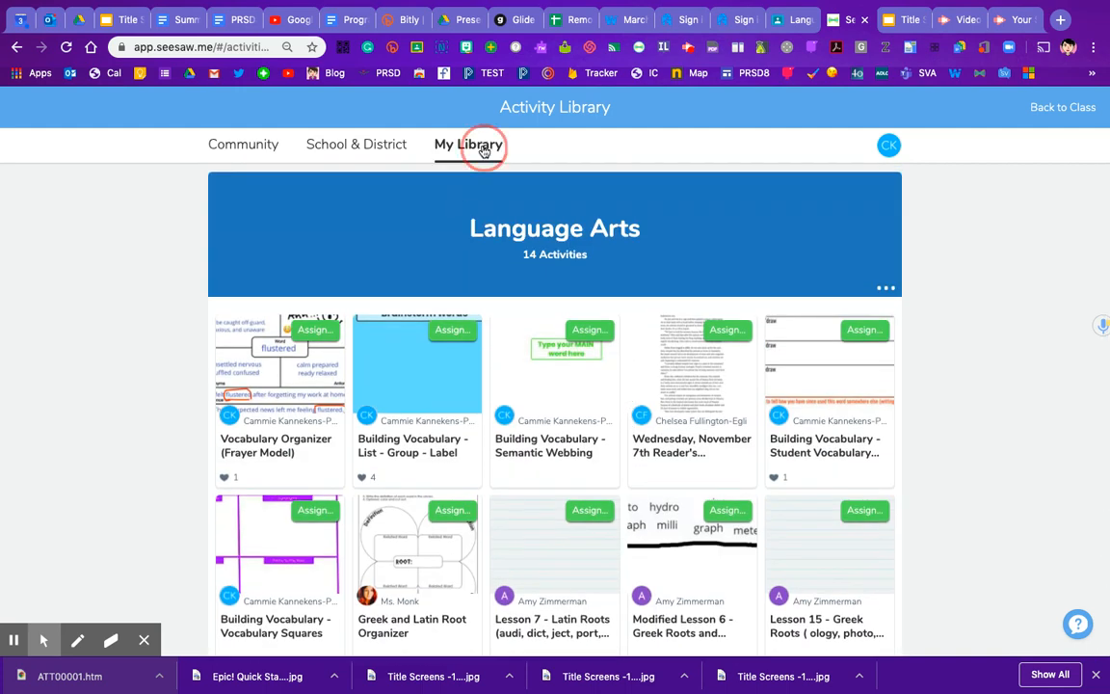
pyautogui.click(469, 144)
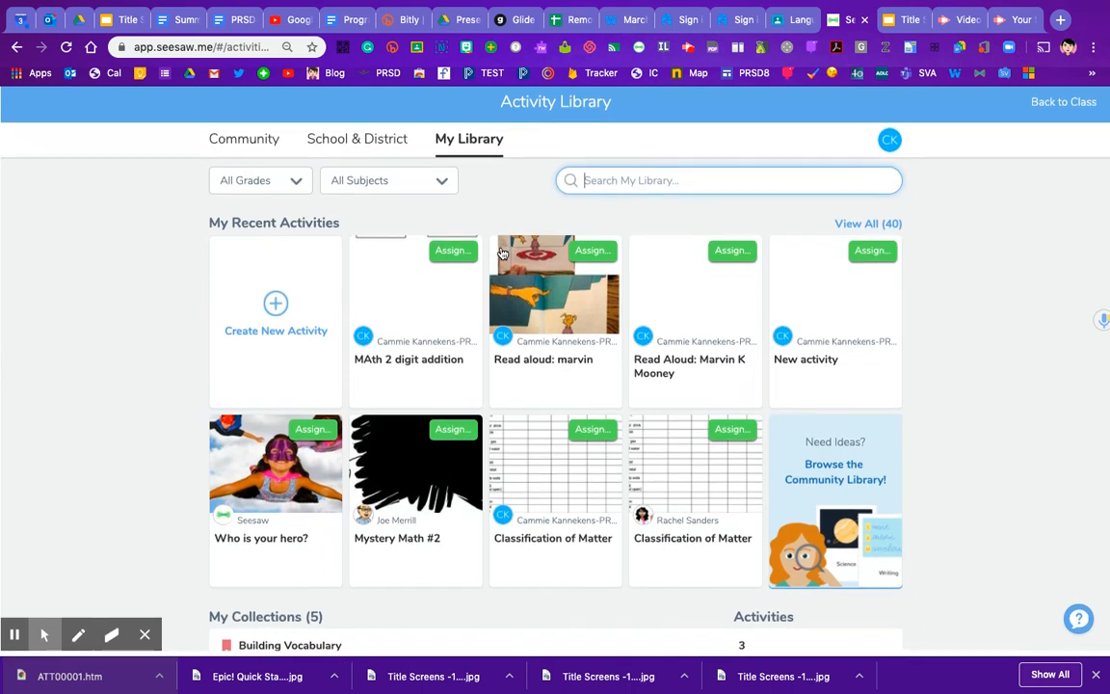
# - List the activities not in any collection and locate the Frayer Model among them
pyautogui.scroll(-3)
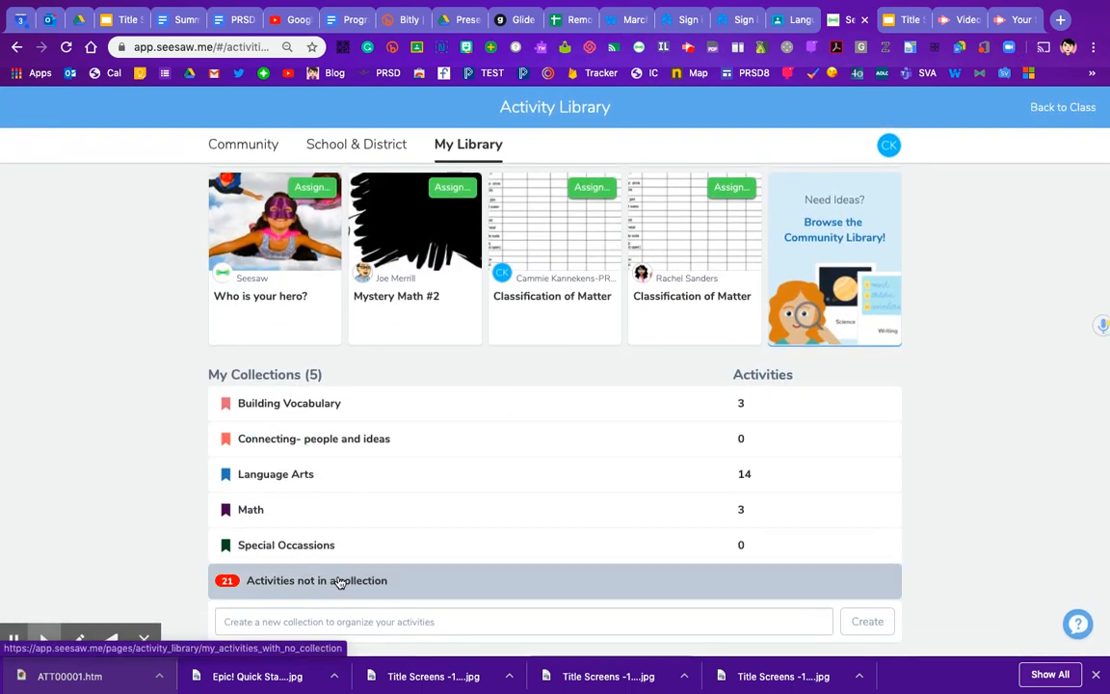
pyautogui.click(316, 580)
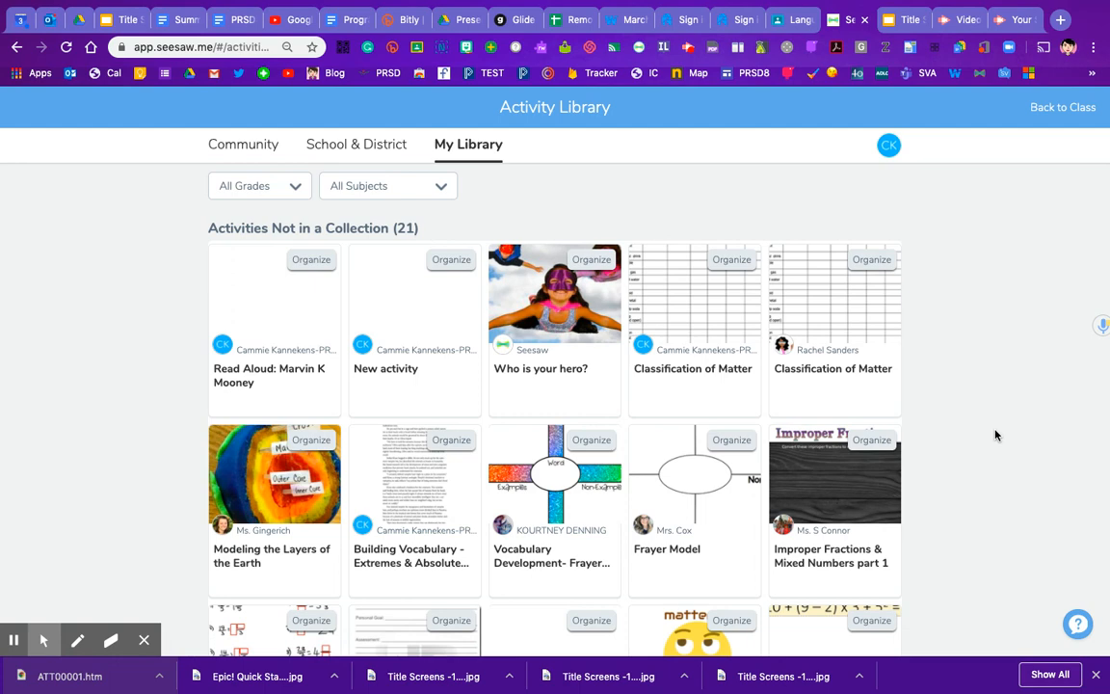
pyautogui.scroll(-3)
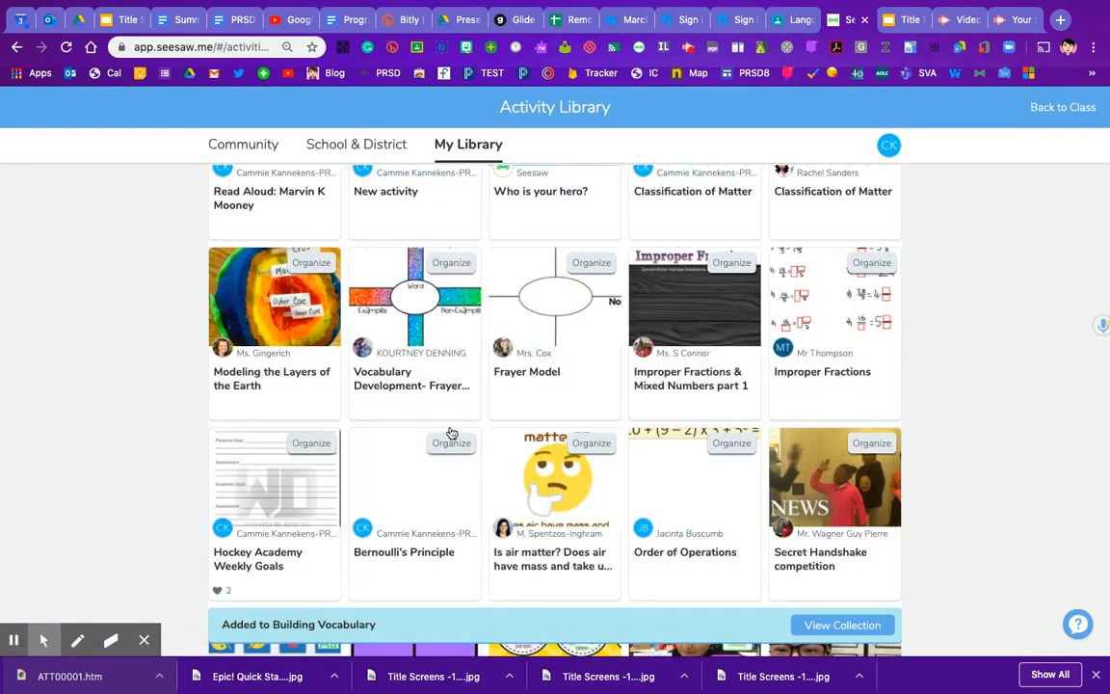
pyautogui.moveTo(557, 345)
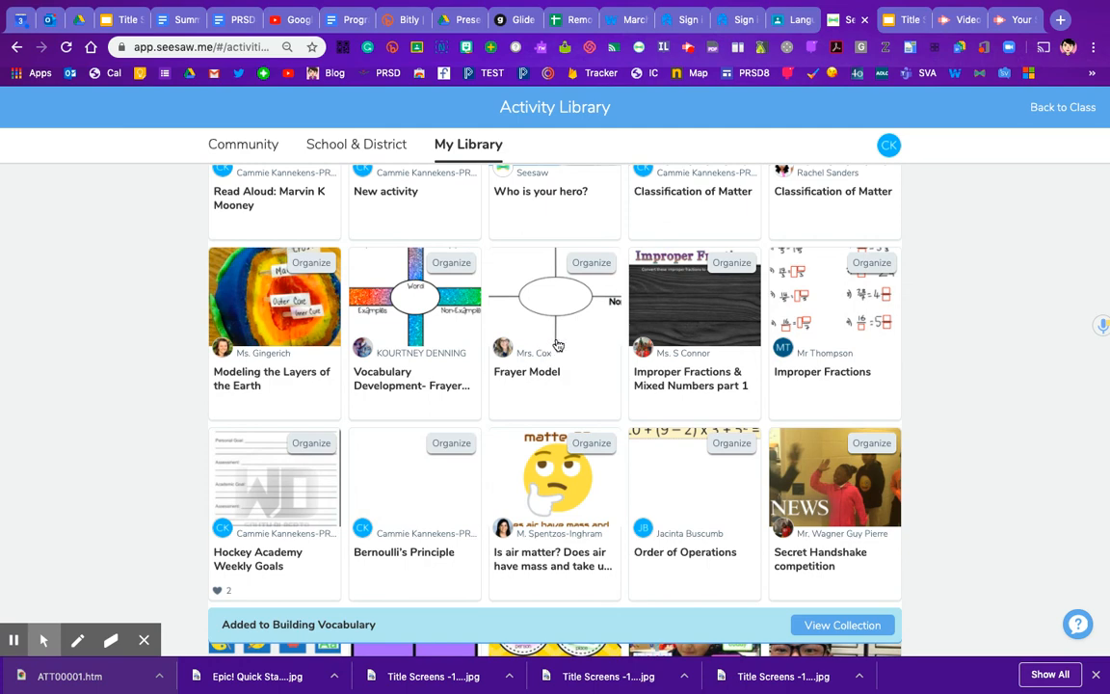
# - Add the Frayer Model activity to the Building Vocabulary and Language Arts collections
pyautogui.click(557, 343)
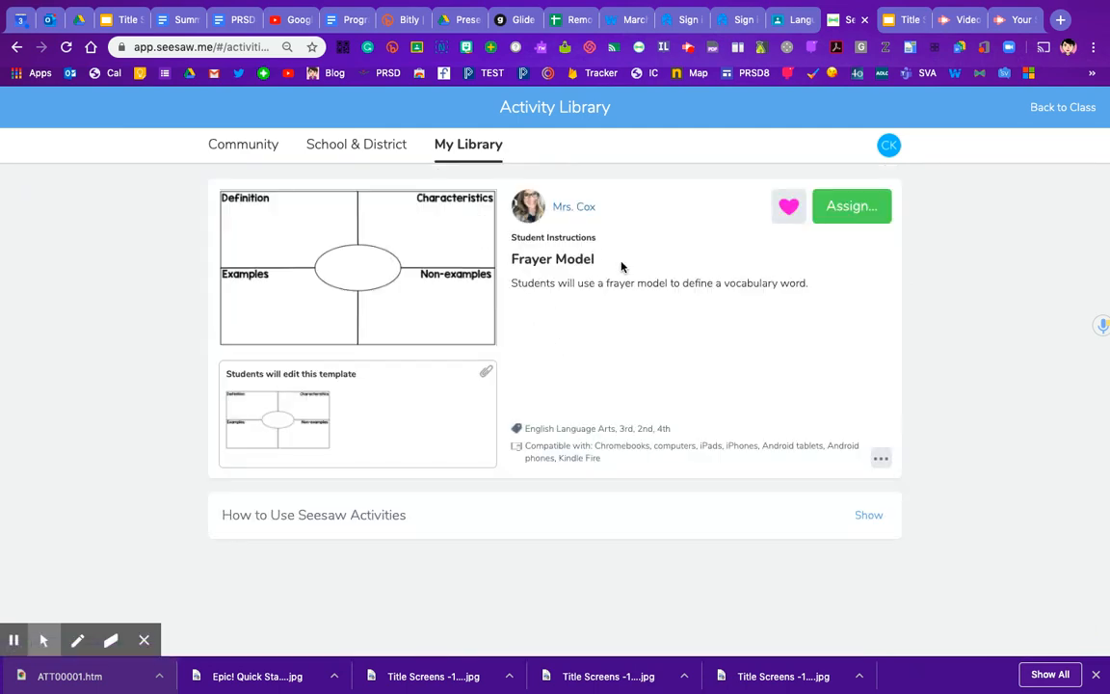
pyautogui.moveTo(967, 481)
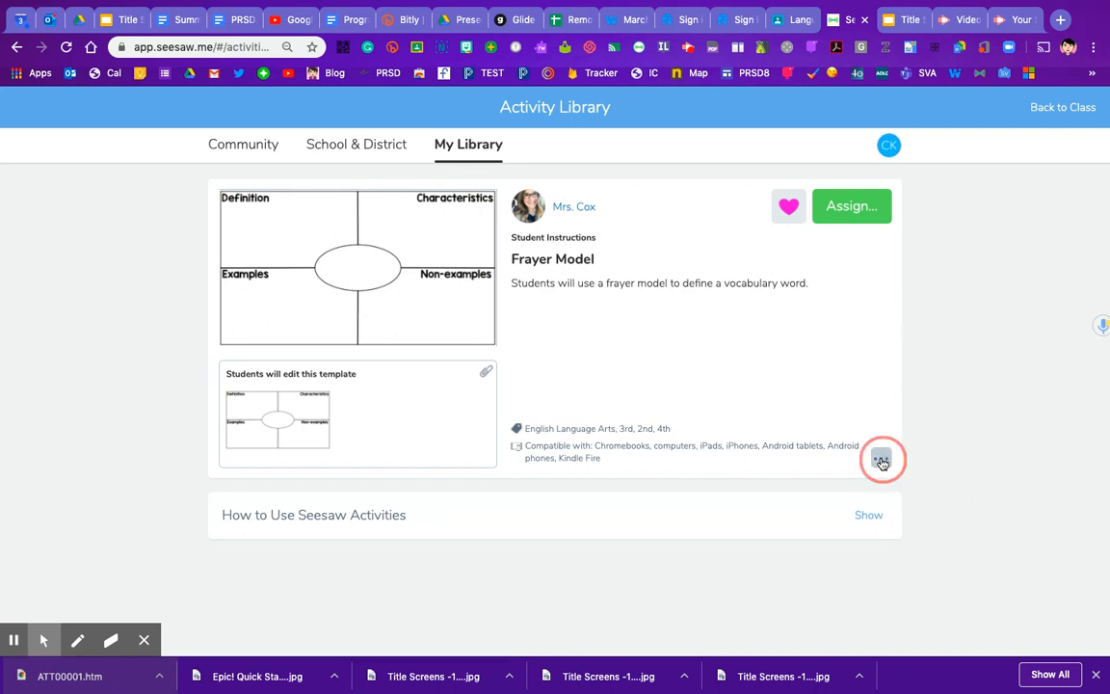
pyautogui.click(879, 458)
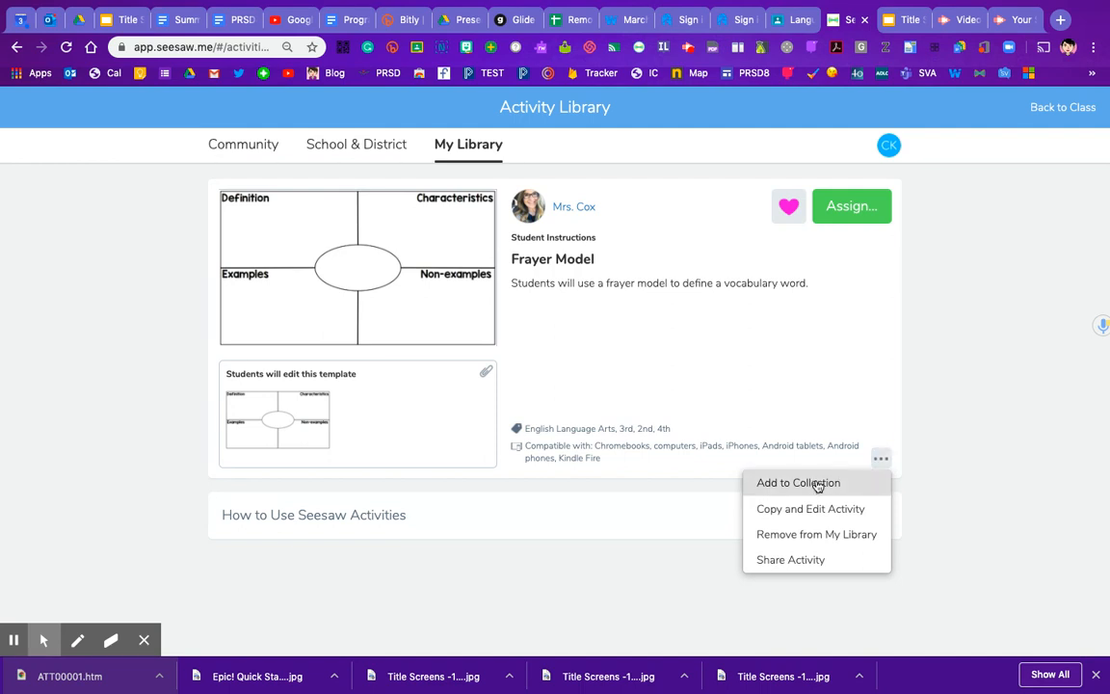
pyautogui.click(798, 482)
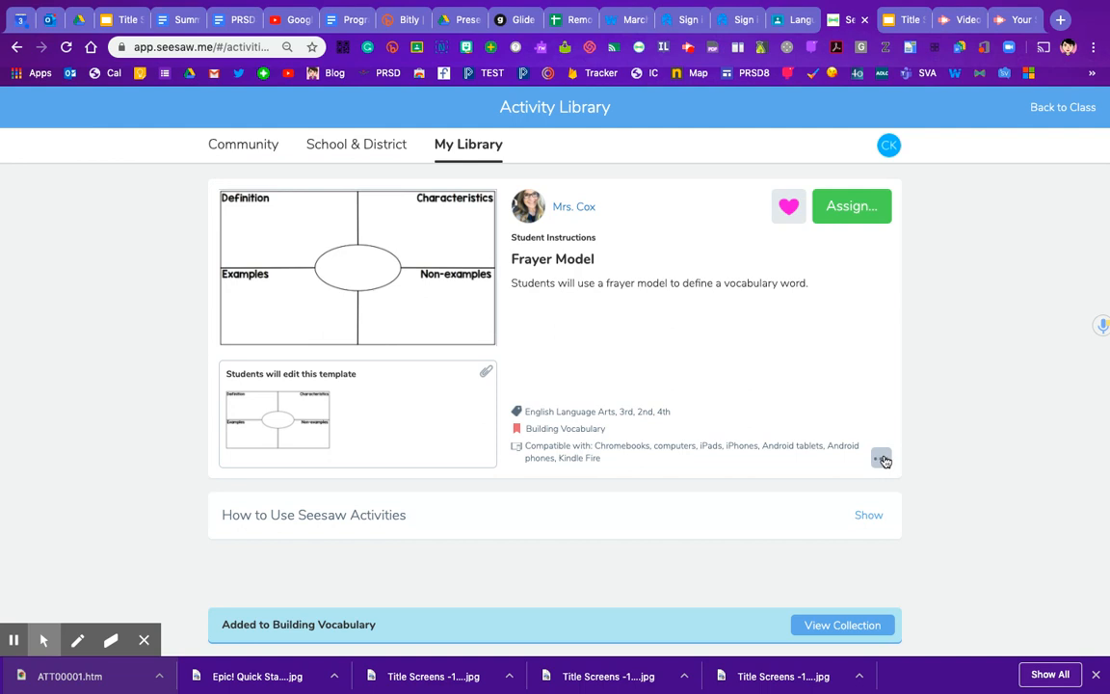
pyautogui.click(882, 458)
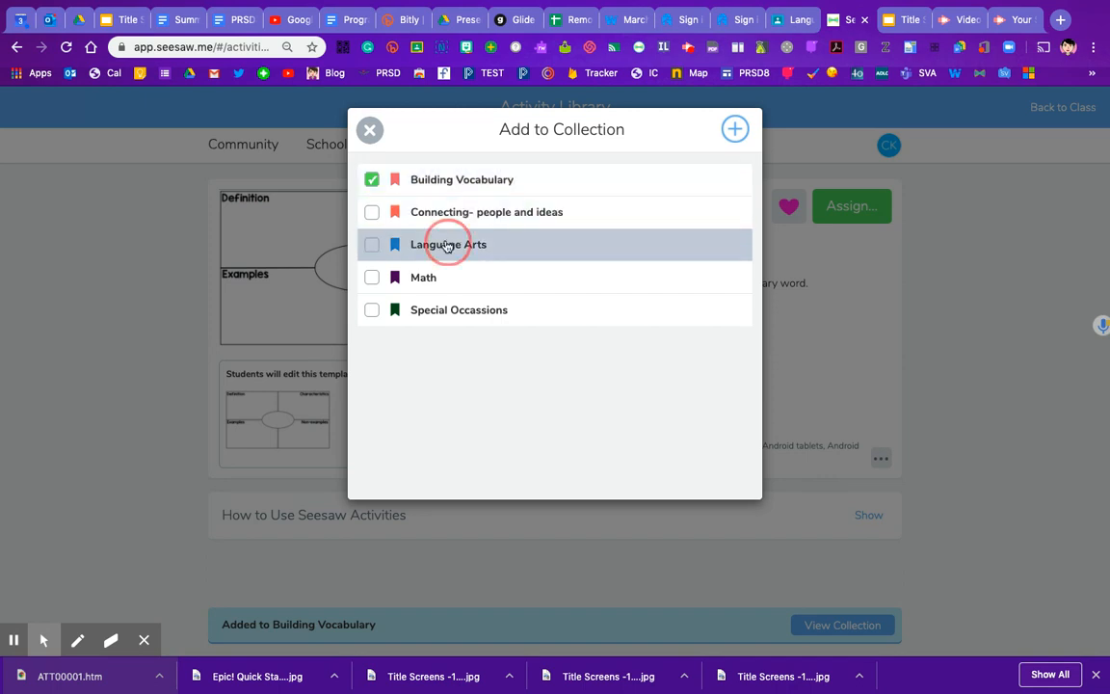
pyautogui.click(447, 243)
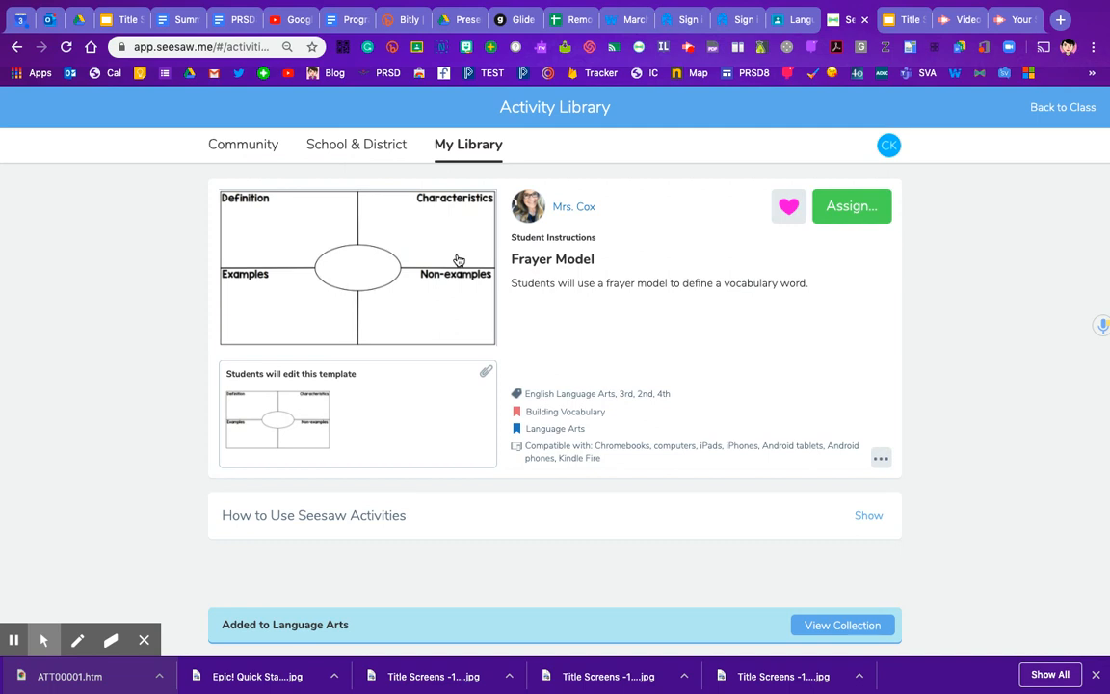
pyautogui.moveTo(672, 408)
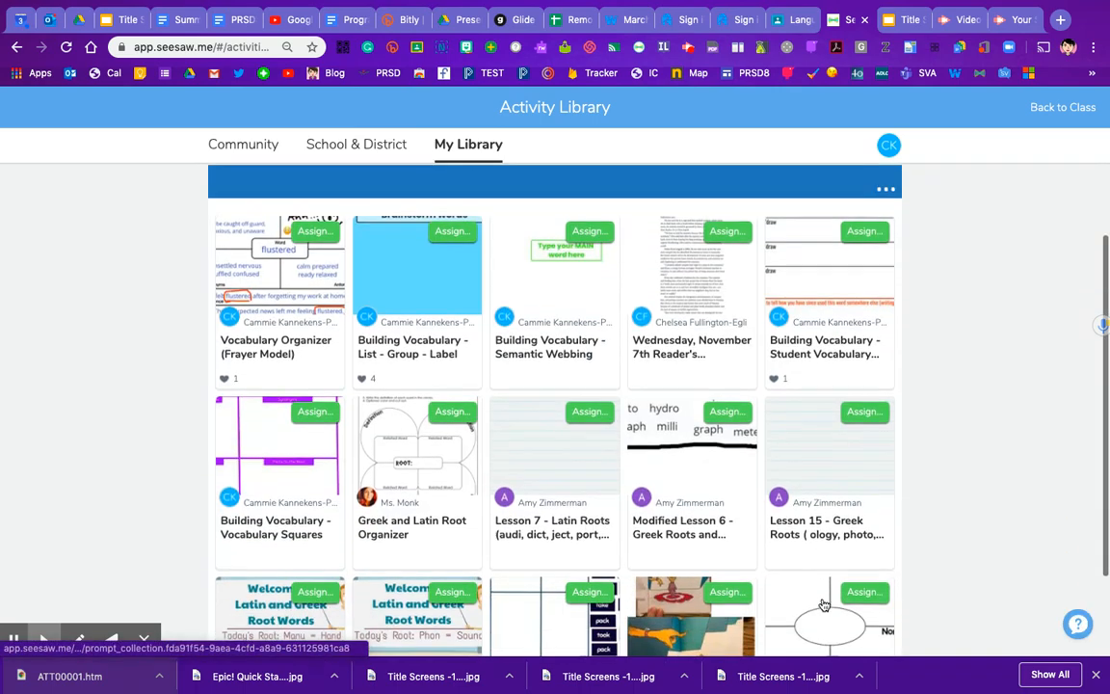
pyautogui.scroll(-3)
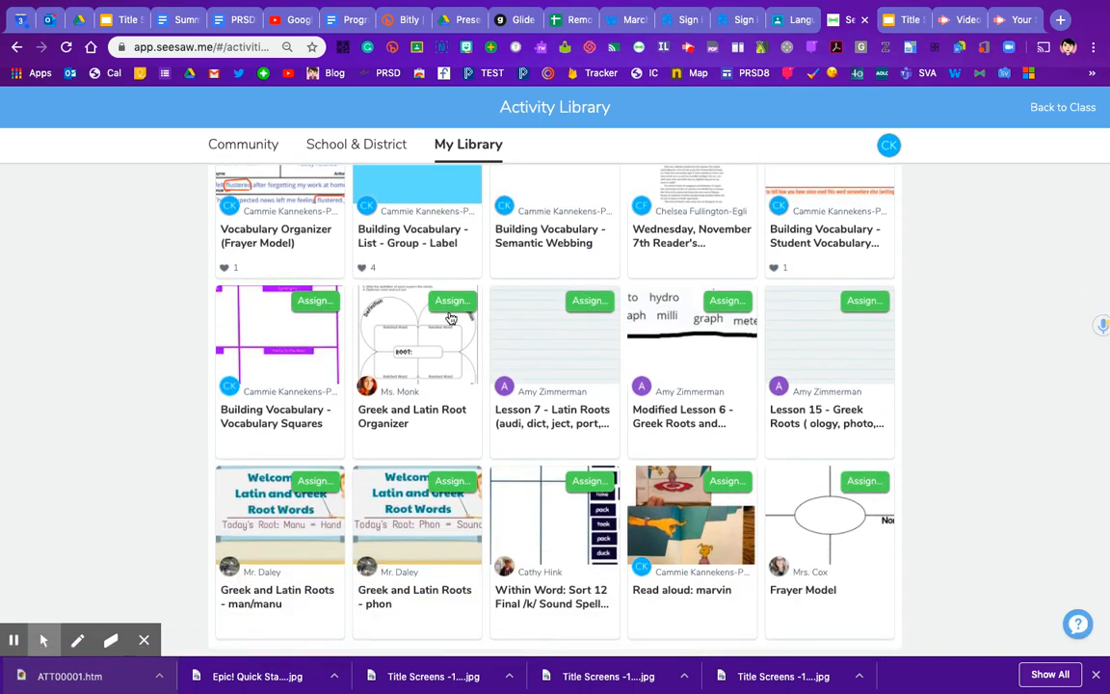
pyautogui.scroll(-3)
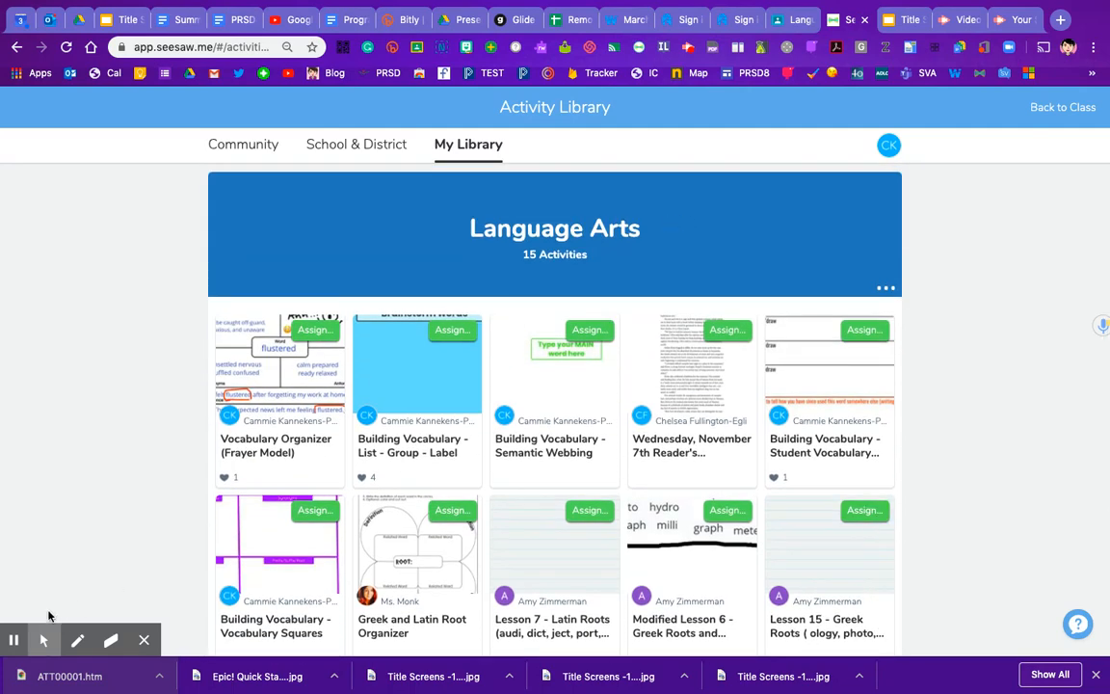
pyautogui.moveTo(13, 640)
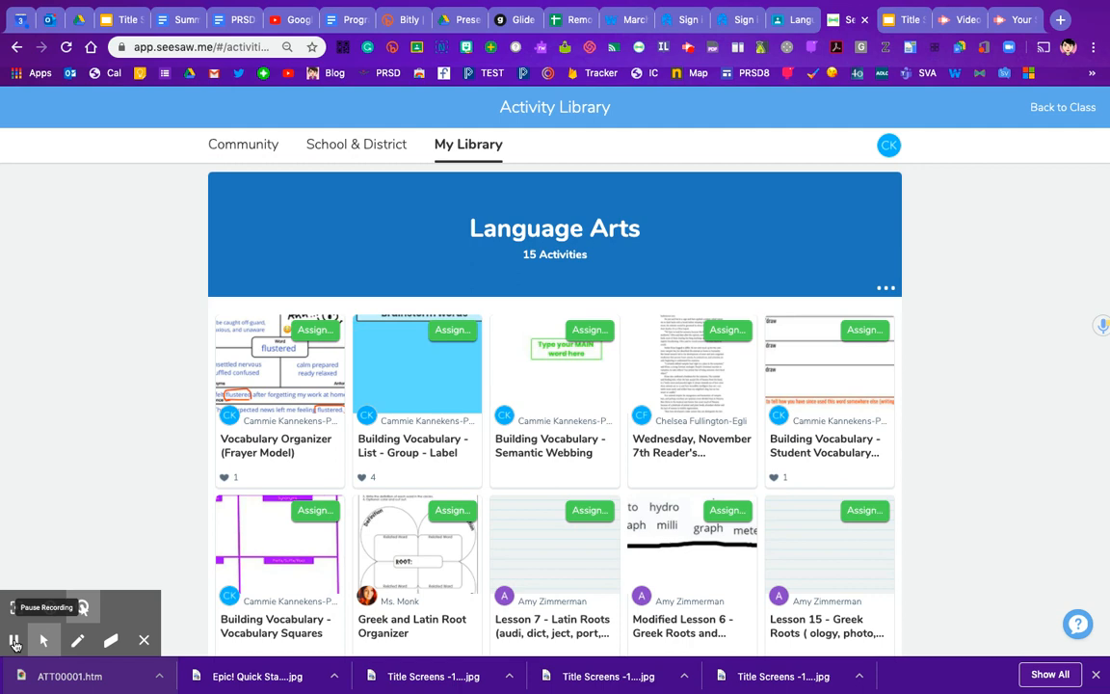